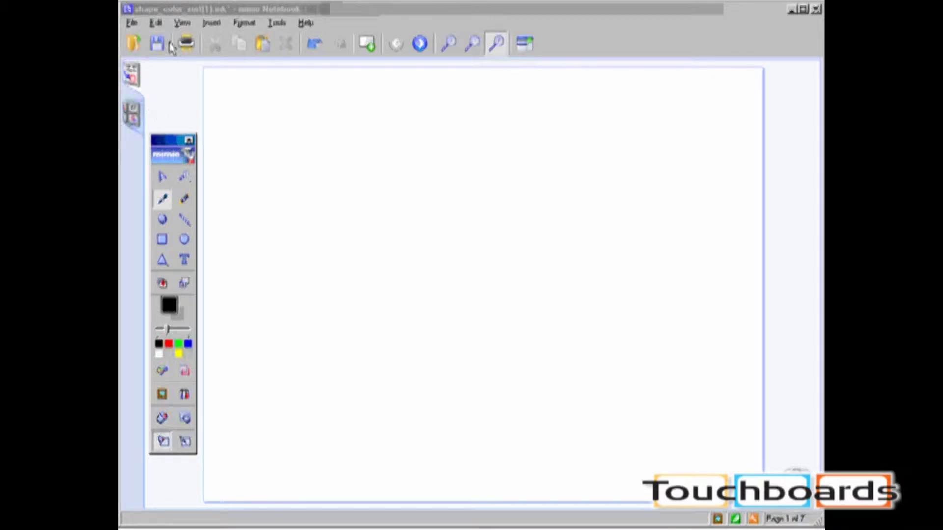
Step: Switch the notebook to Multi Page view showing all eight pages as numbered thumbnails
left_click(184, 43)
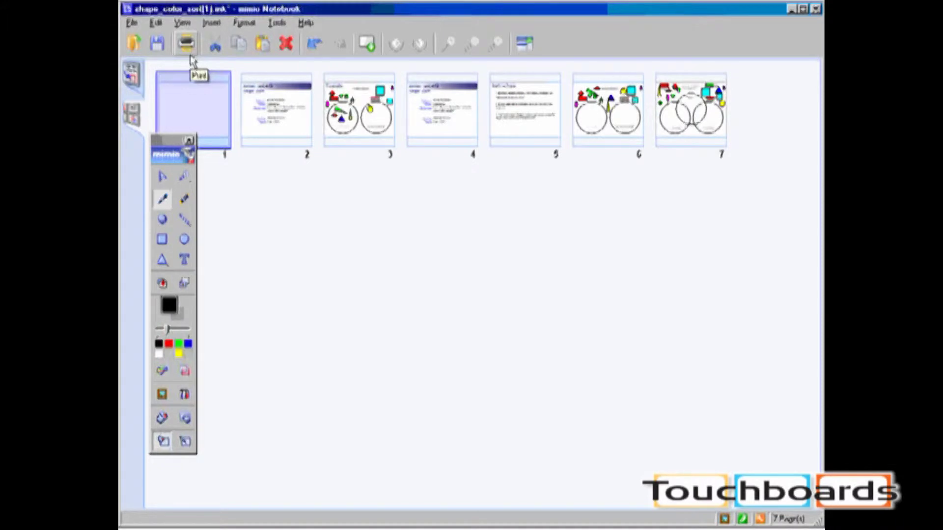
mouse_move(191, 60)
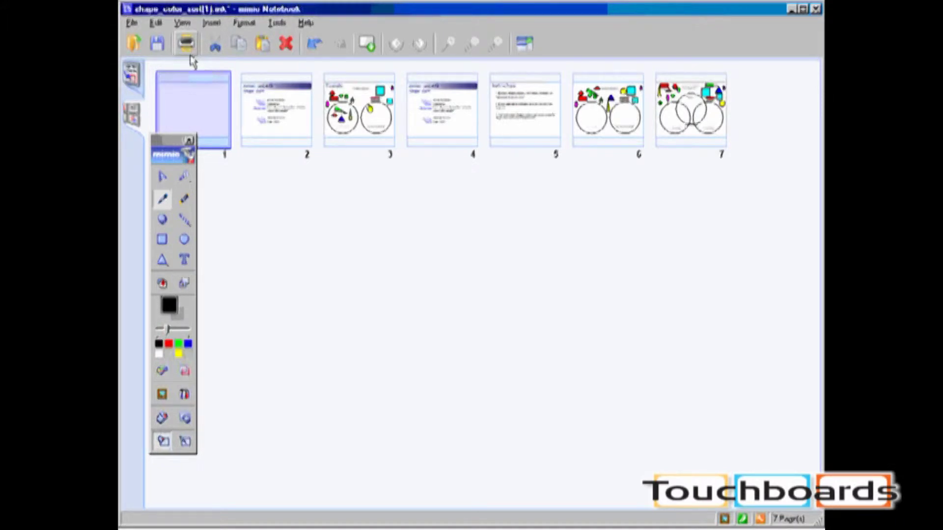
left_click(275, 110)
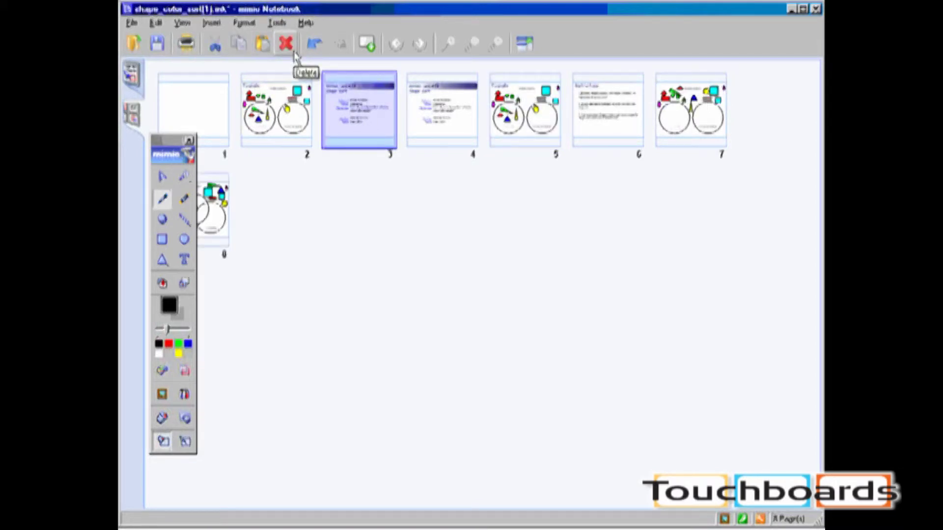
Step: Return to Single Page view on page 6, the 'Sort the shapes' page
left_click(285, 43)
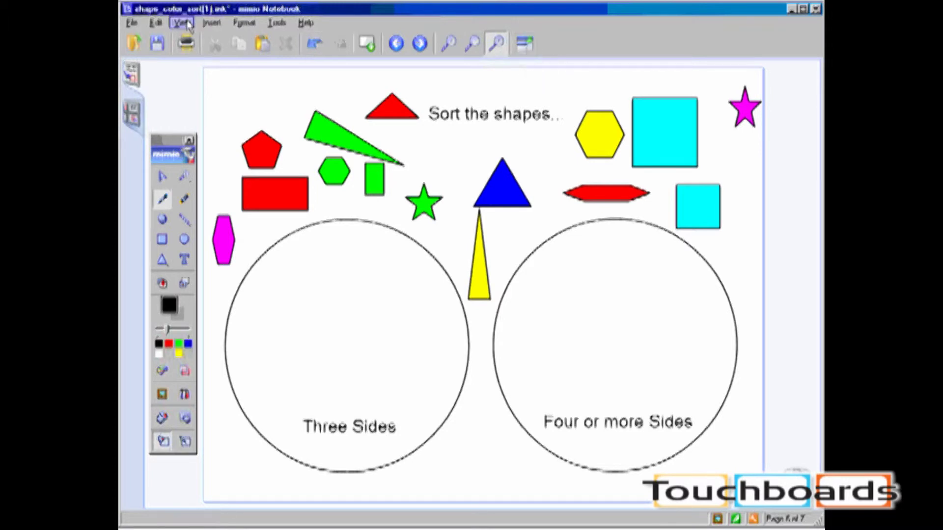
Step: Choose Fullscreen from the View menu so the shape-sorting page fills the screen
left_click(183, 22)
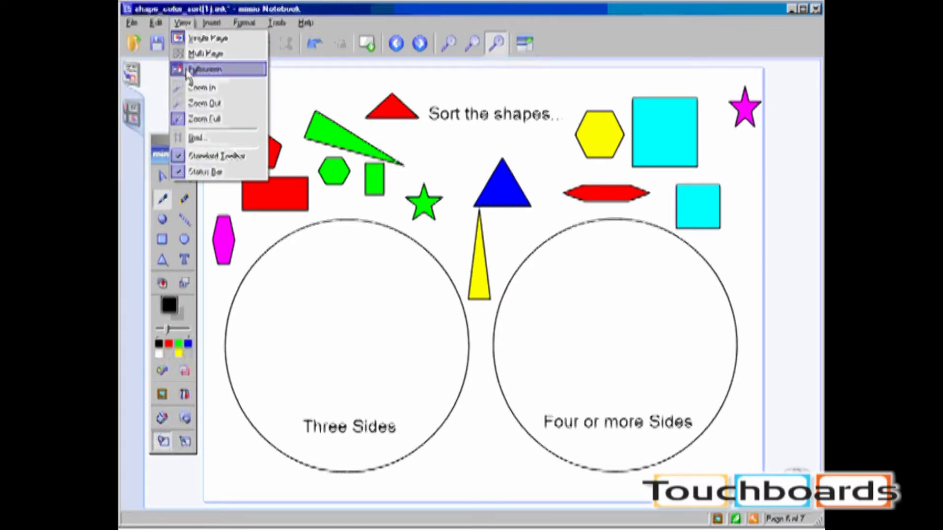
left_click(207, 68)
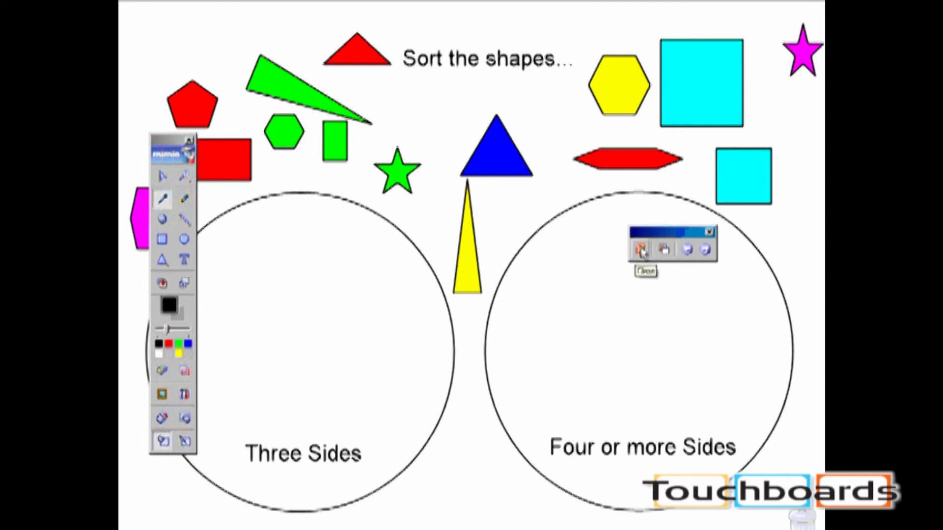
mouse_move(664, 249)
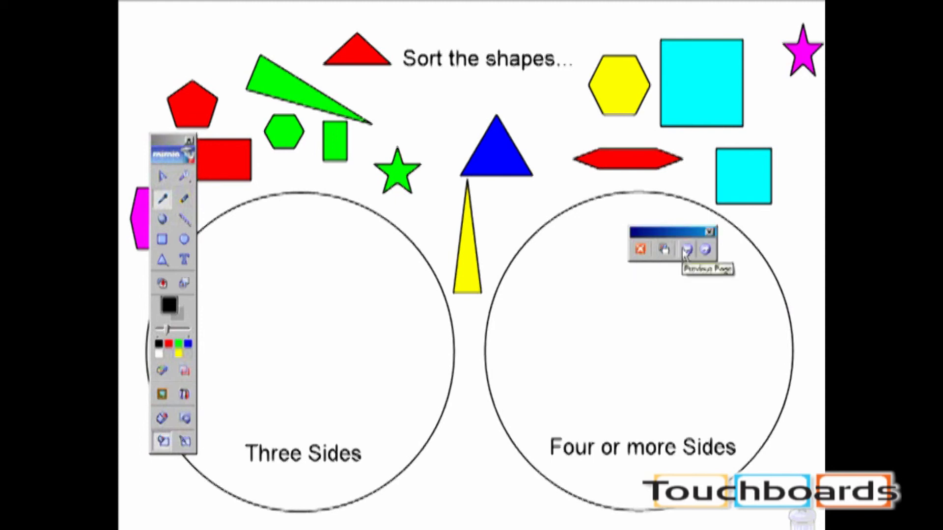
mouse_move(716, 254)
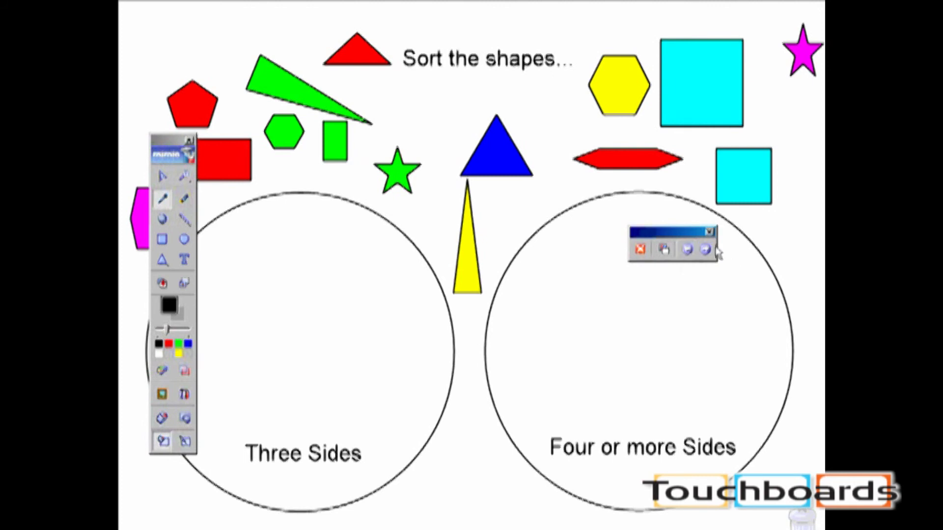
mouse_move(707, 249)
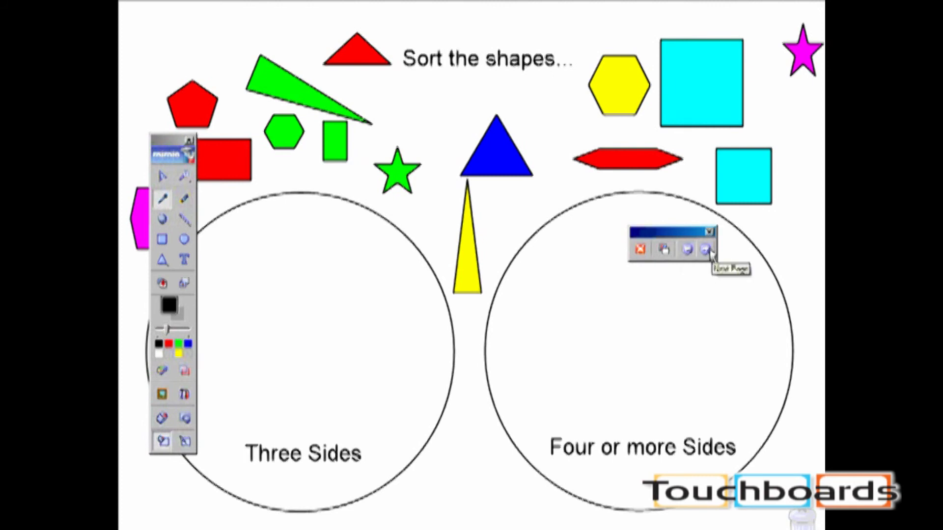